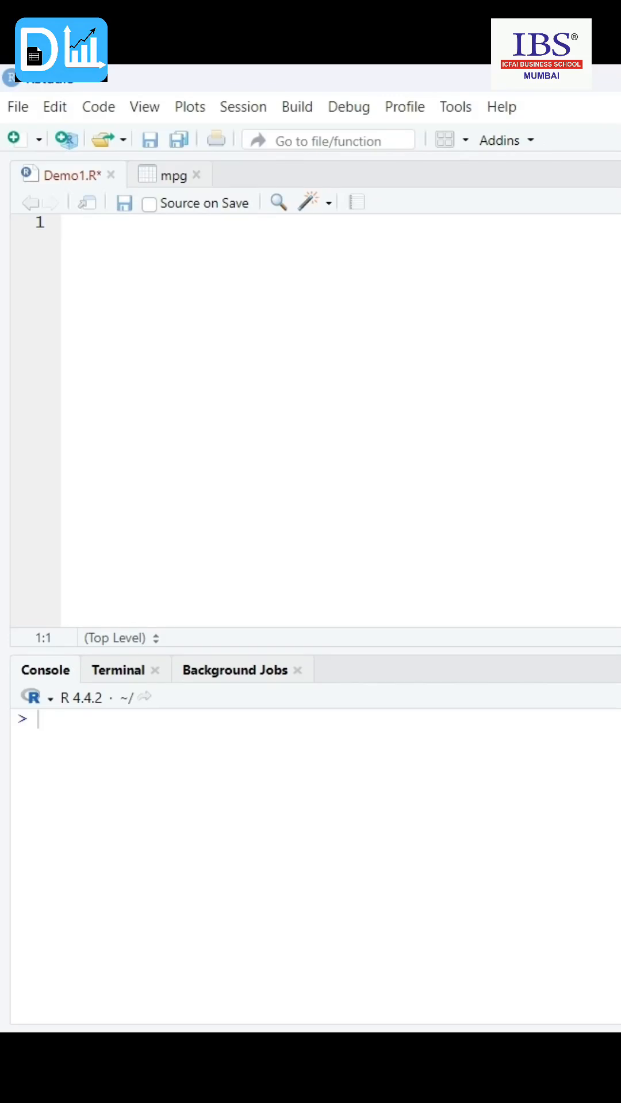
mouse_move(512, 559)
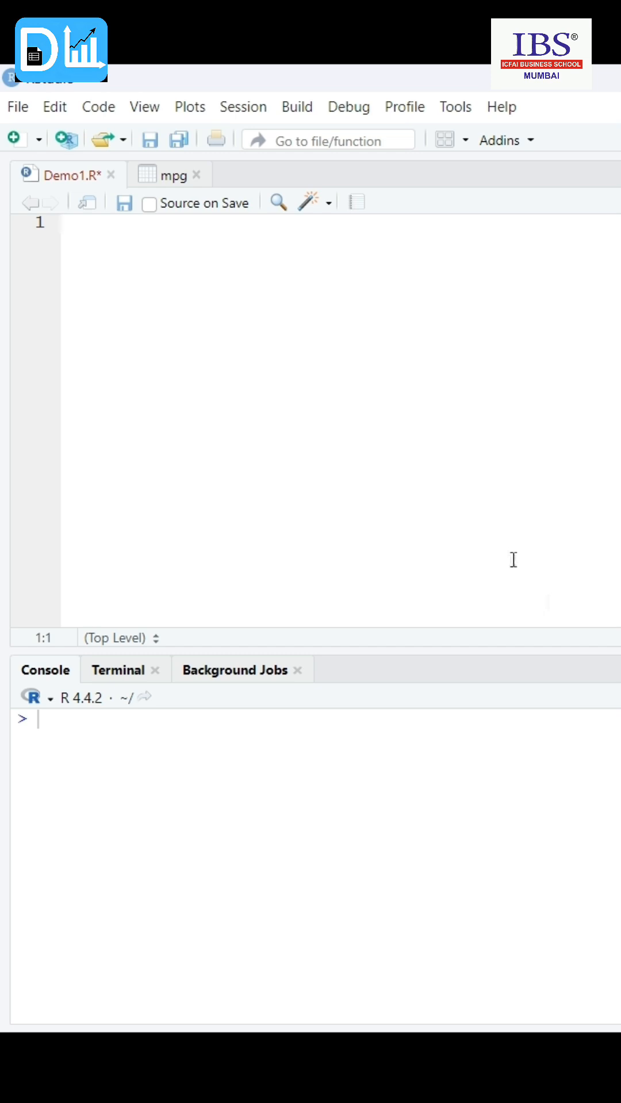
Step: Place the cursor in the empty script to begin writing the package-loading lines
left_click(106, 227)
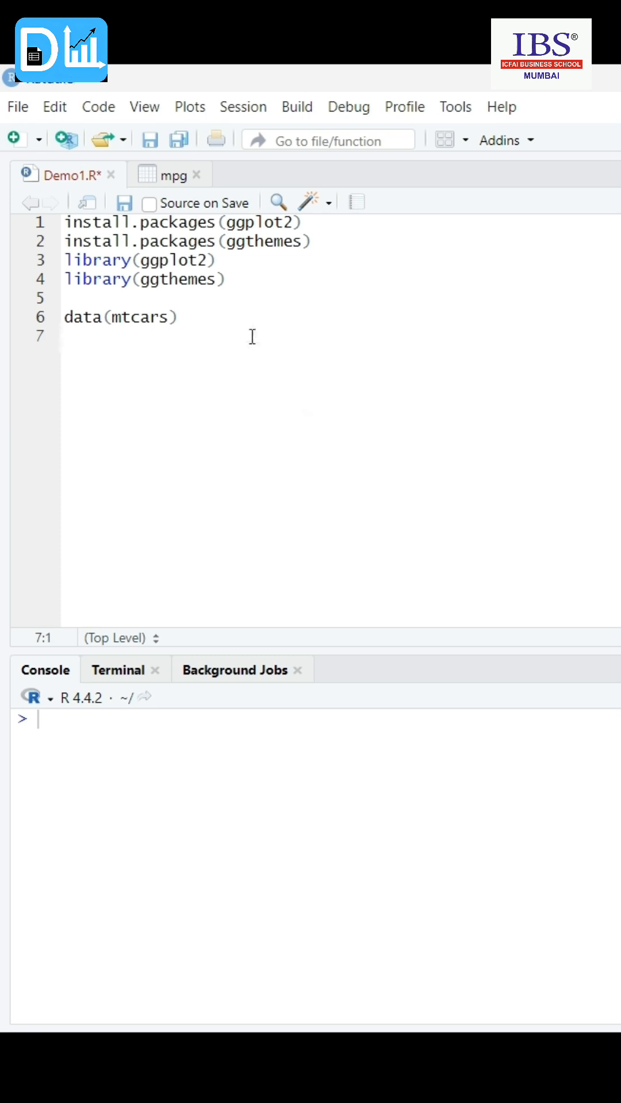
Step: Start the plot with ggplot(mtcars, aes(x = mpg)) + and continue on a new line
type("ggplot(mtcars, aes(x = mpg))+")
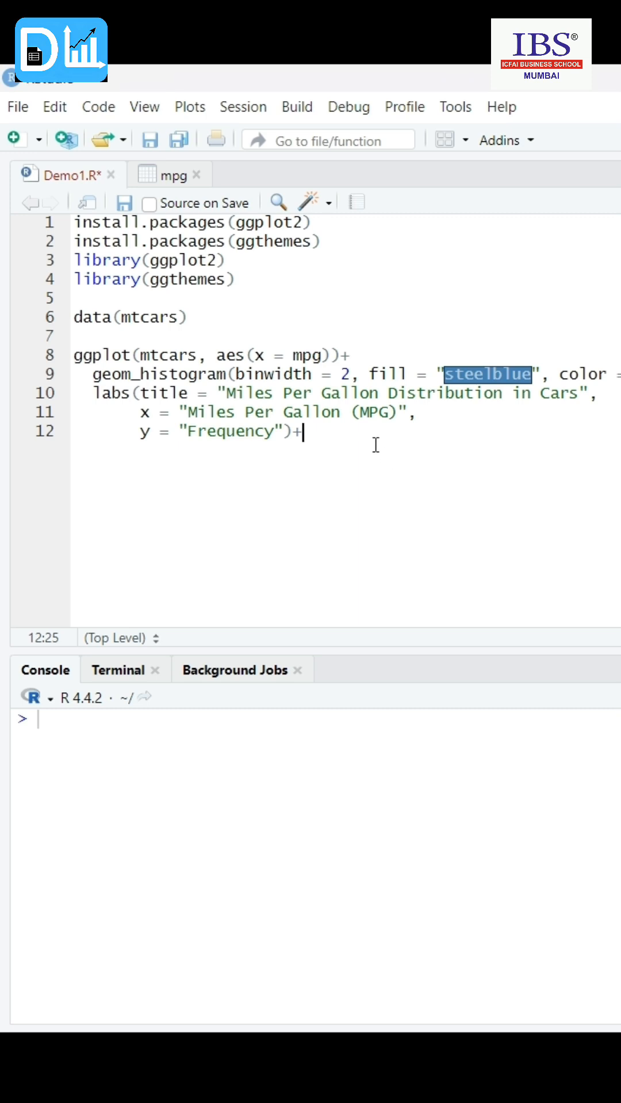
key("Return")
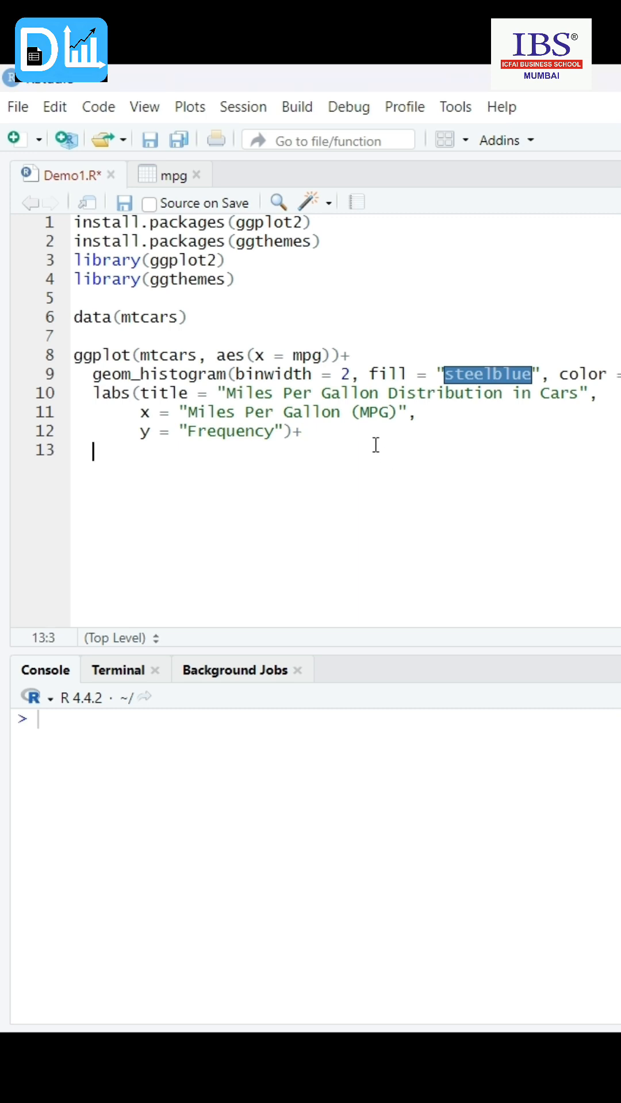